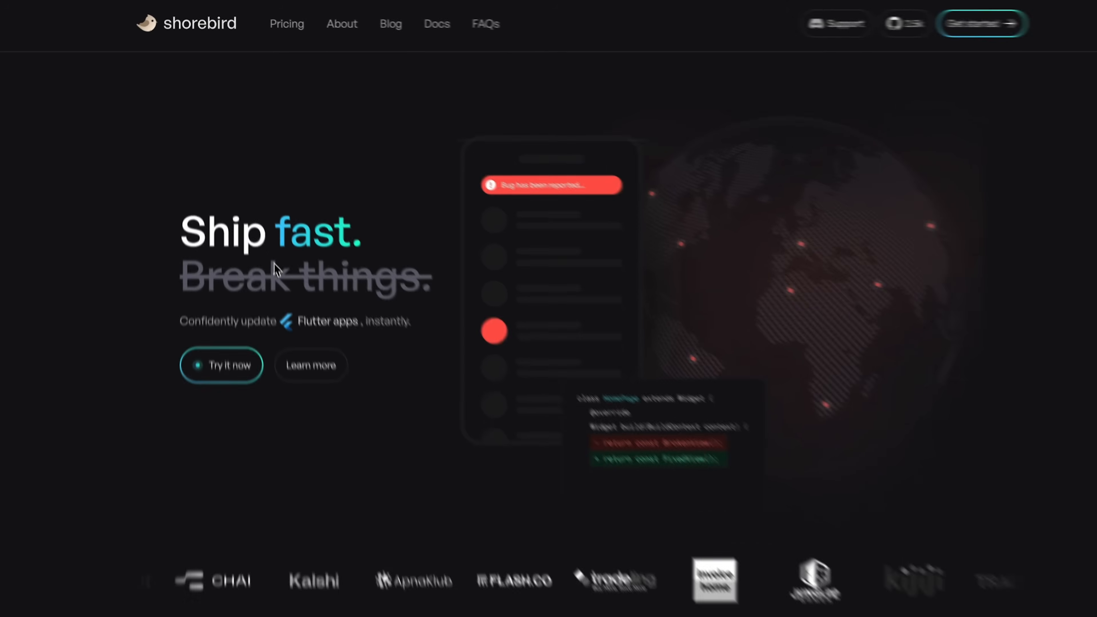
{"action": "scroll", "scroll_direction": "down", "scroll_amount": 3}
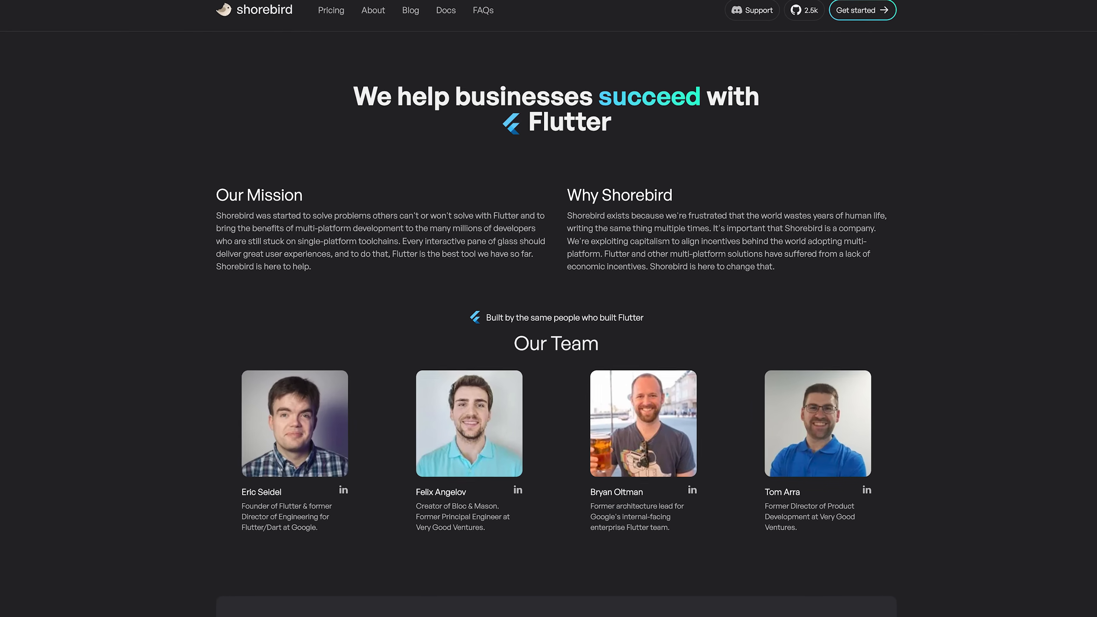
{"action": "scroll", "scroll_direction": "down", "scroll_amount": 3}
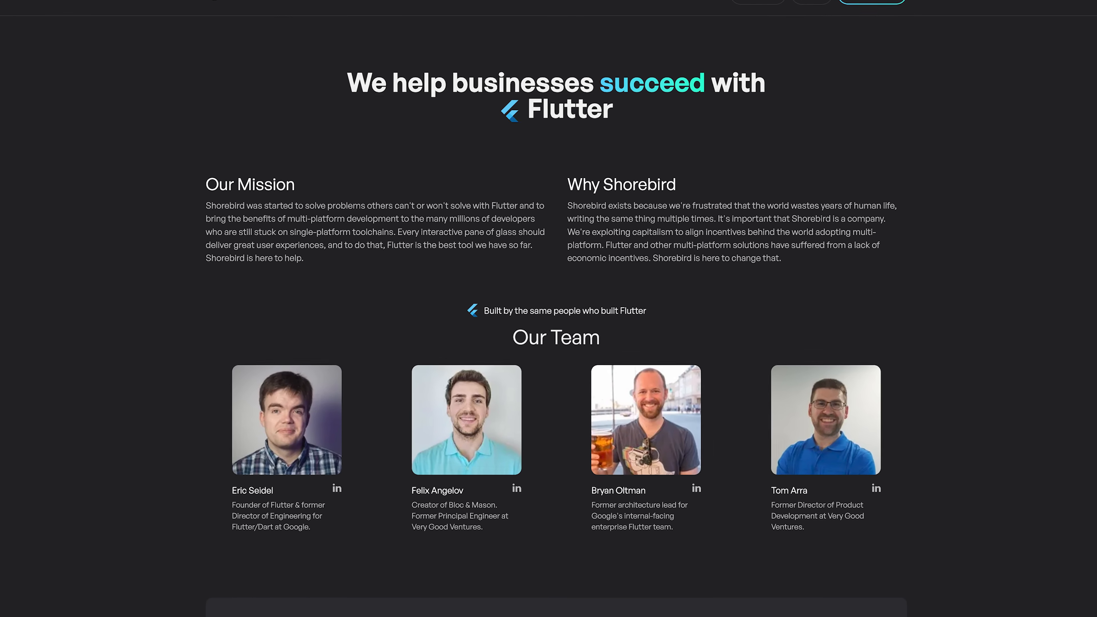